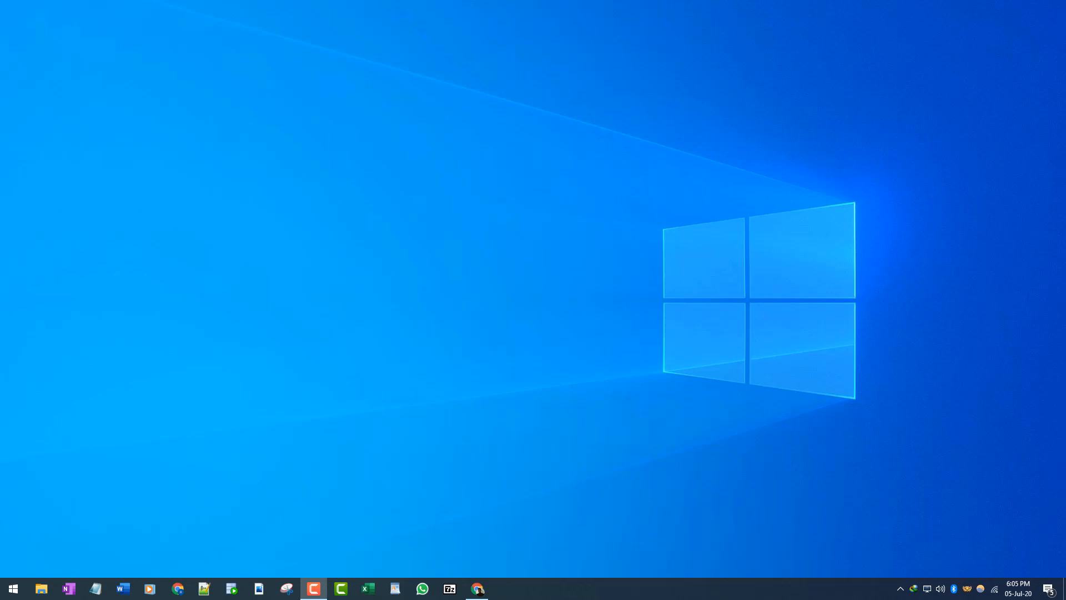
mouse_move(284, 402)
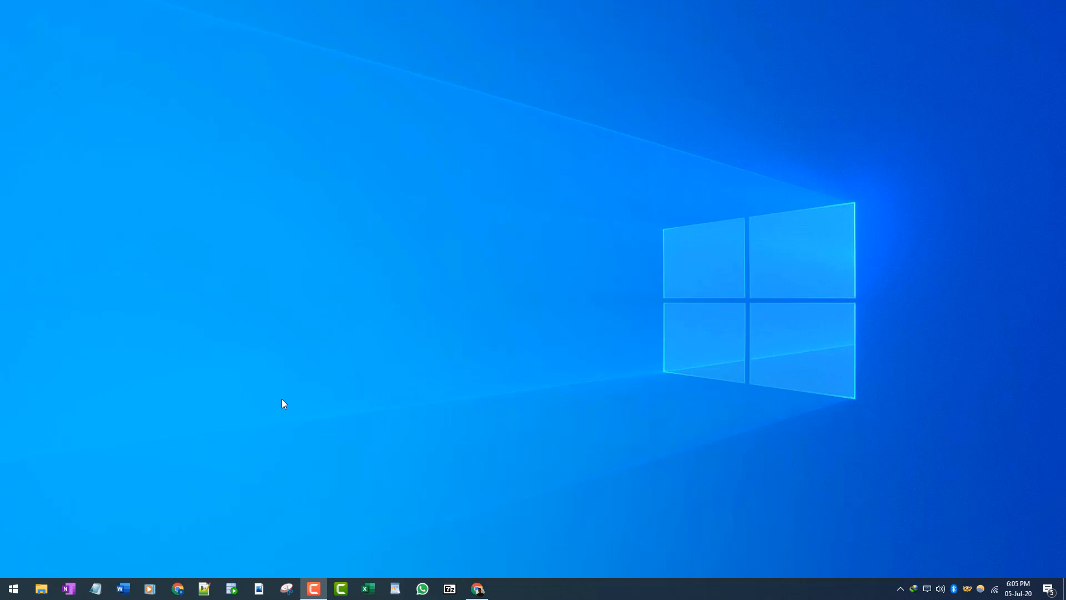
Step: Launch Notepad from Start and write 'Hi there how are you doing' in the new note
click(13, 588)
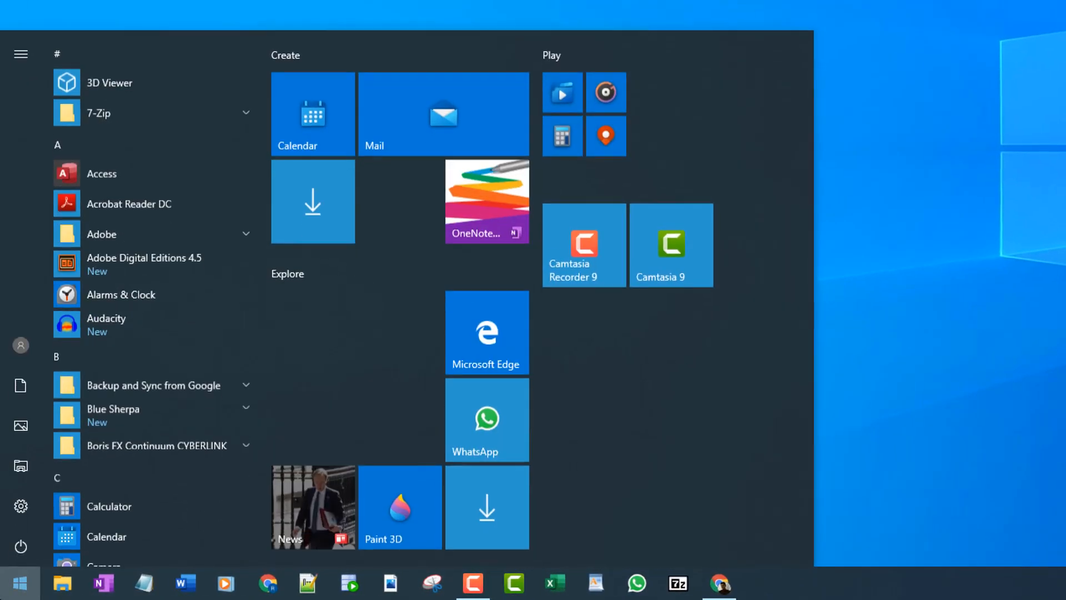
text(notepad)
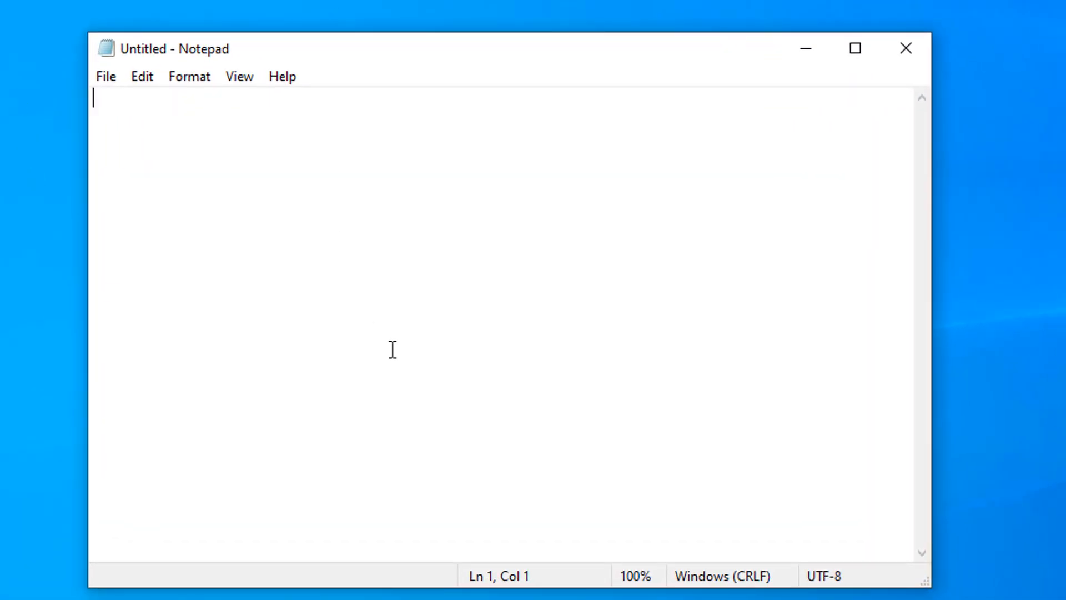
text(Hi)
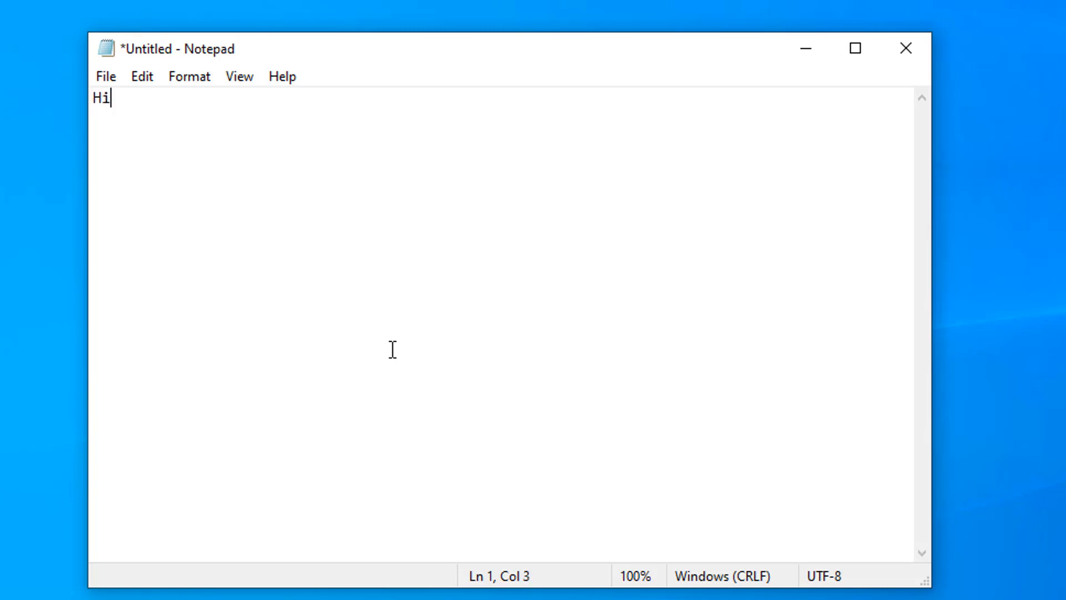
text(there how are y)
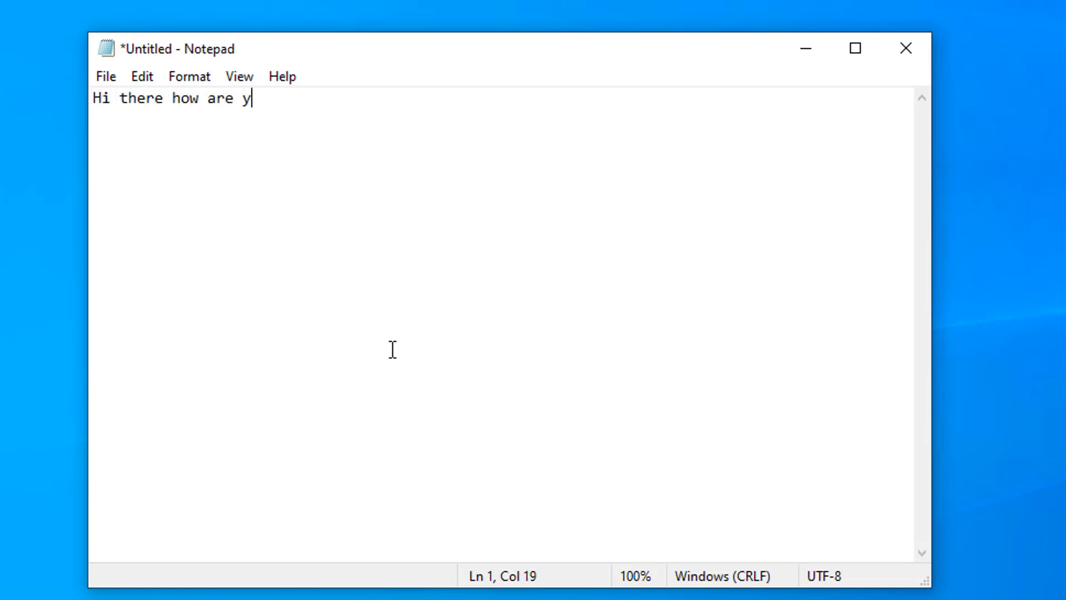
text(ou doing)
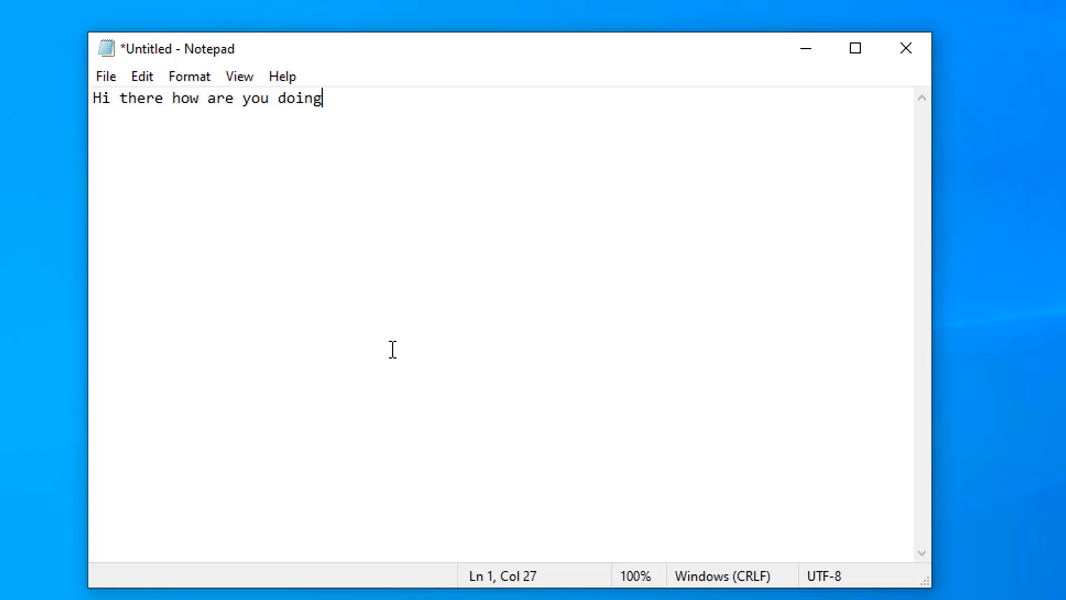
mouse_move(184, 64)
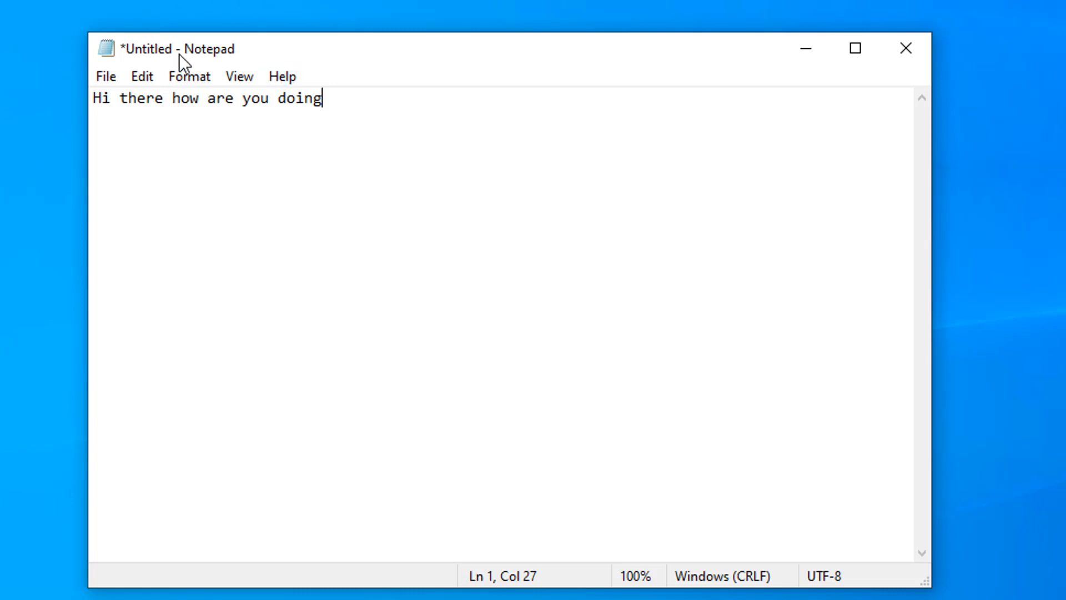
Step: Use View > Zoom, restoring the default magnification before zooming to 230%
click(238, 76)
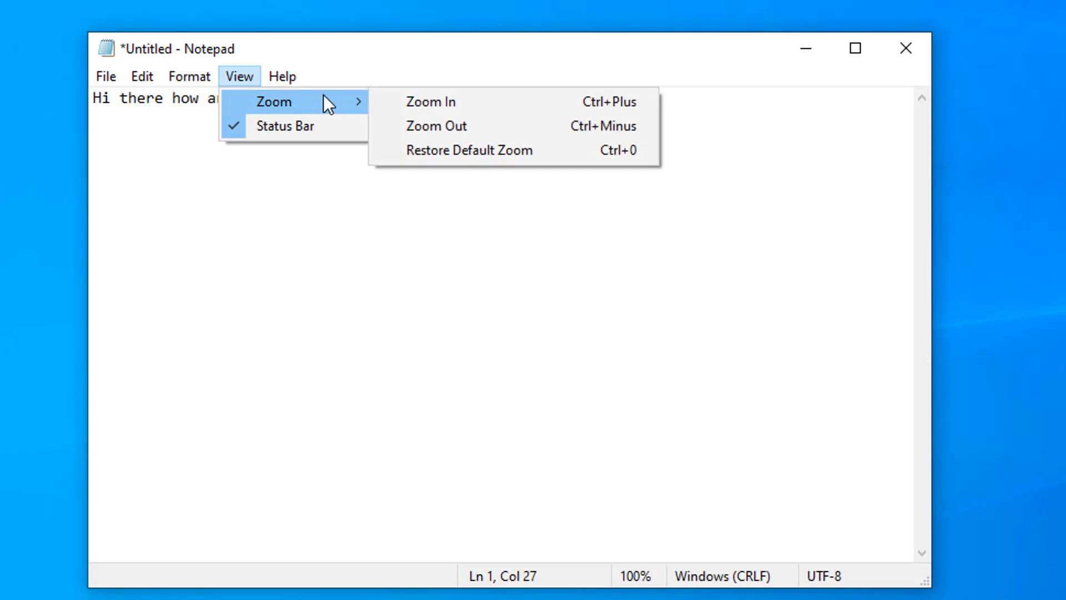
mouse_move(469, 102)
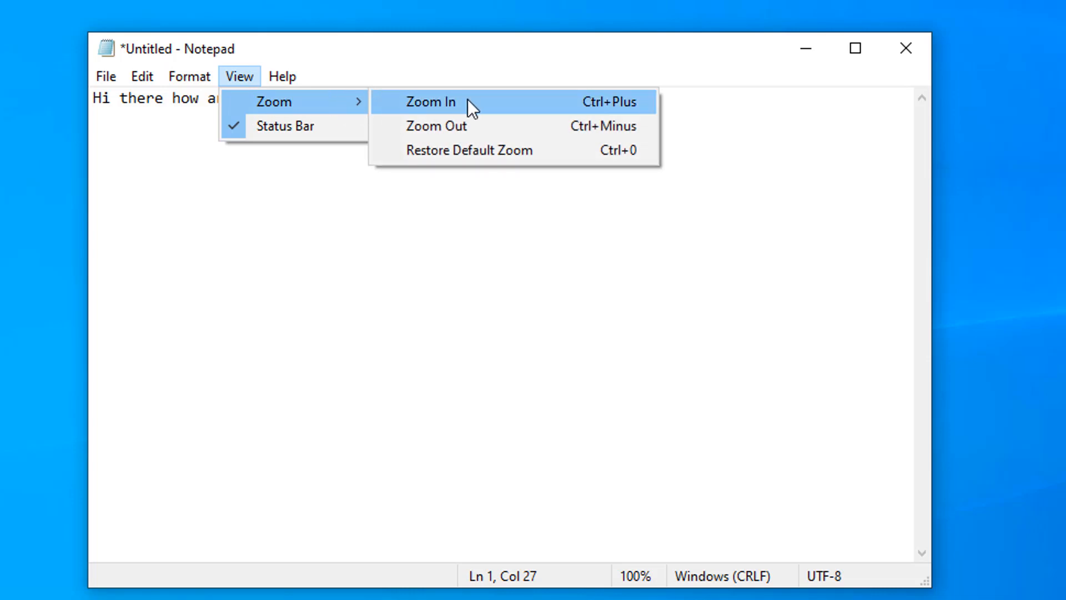
mouse_move(540, 109)
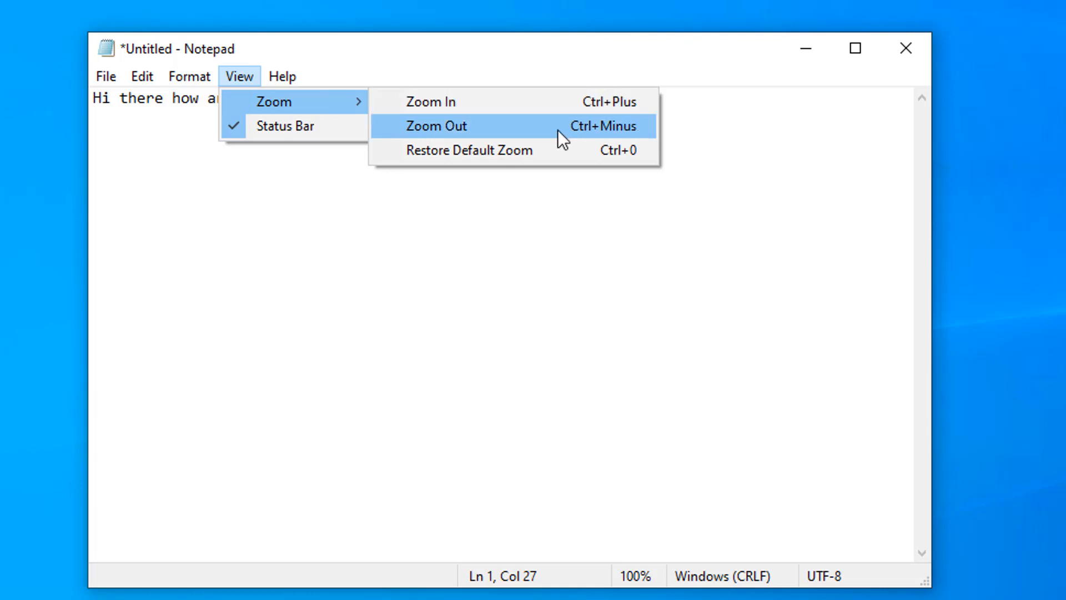
mouse_move(491, 120)
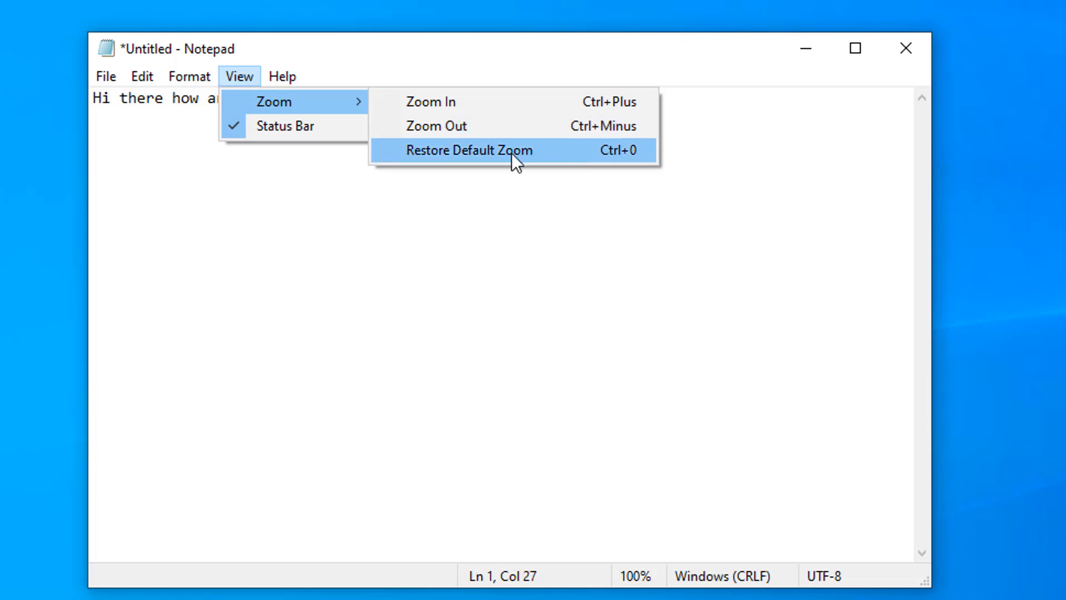
mouse_move(537, 167)
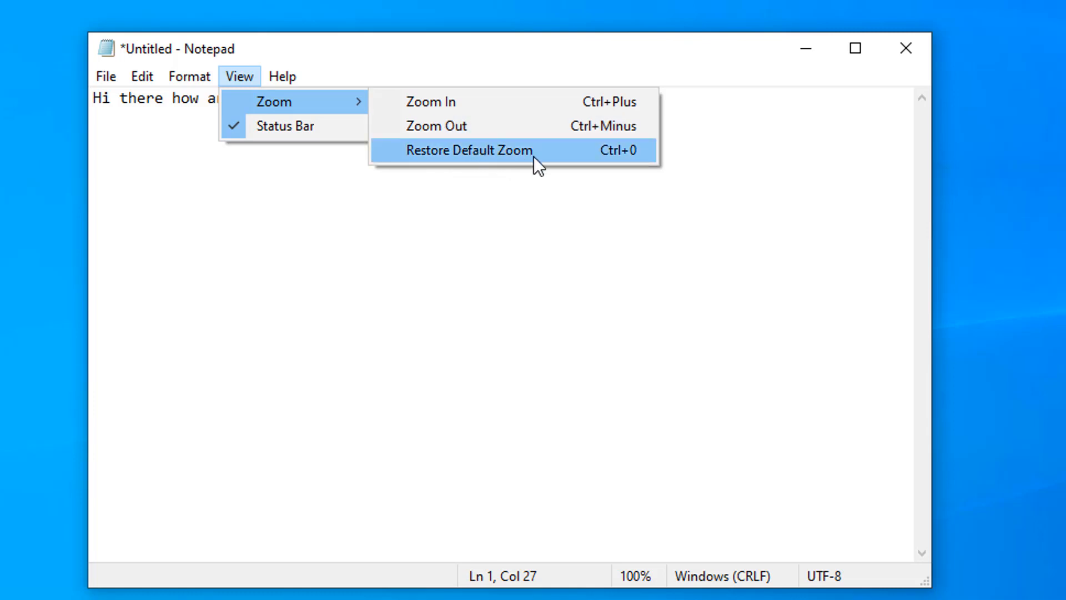
mouse_move(644, 167)
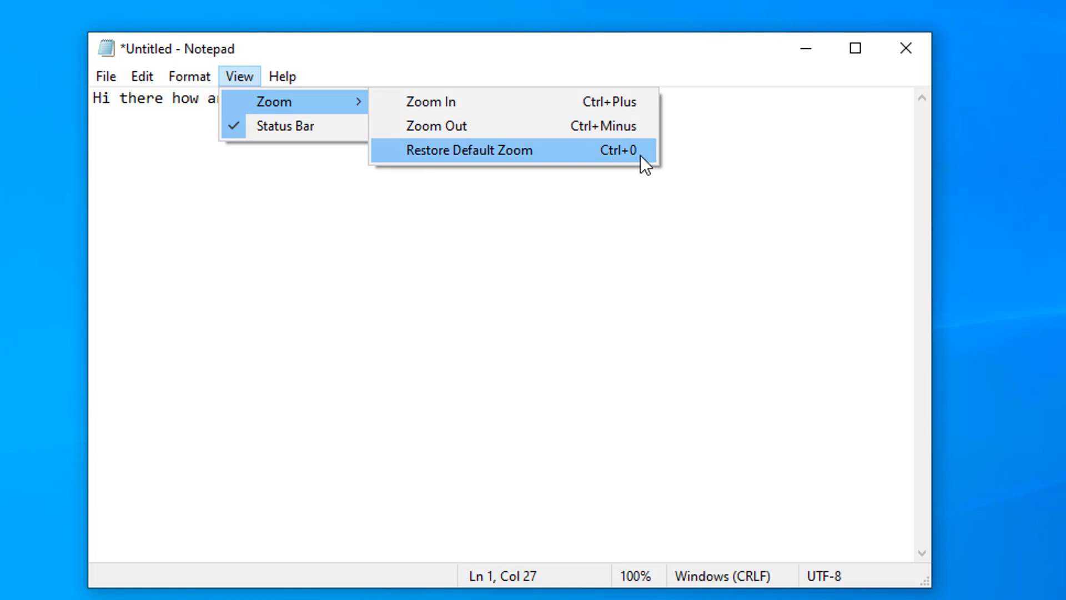
click(467, 150)
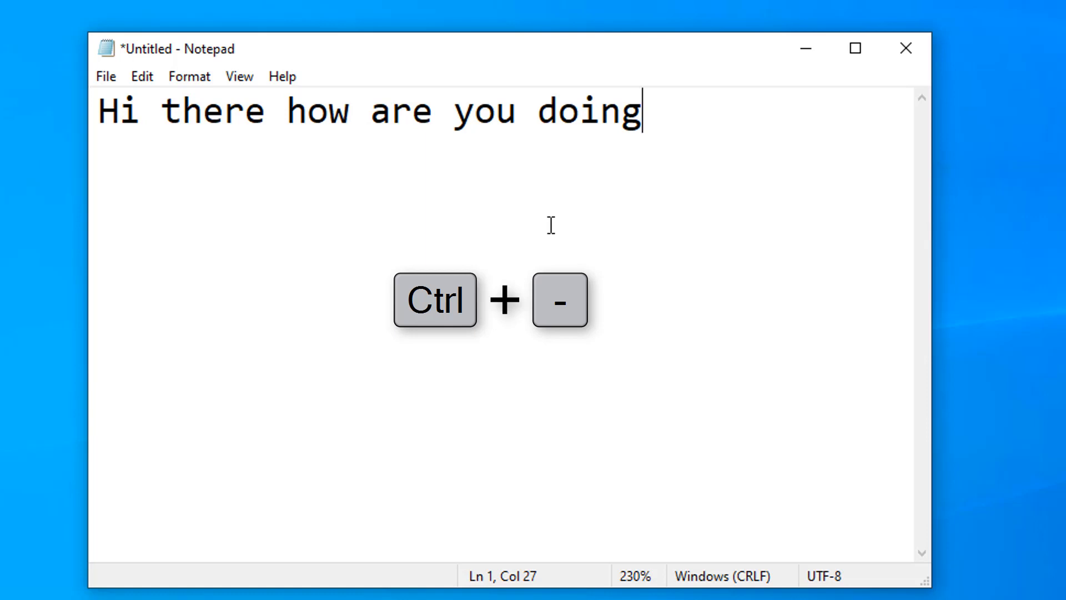
Step: Zoom out and in with Ctrl shortcuts, then restore the default 100% size with Ctrl+0
key(ctrl+-)
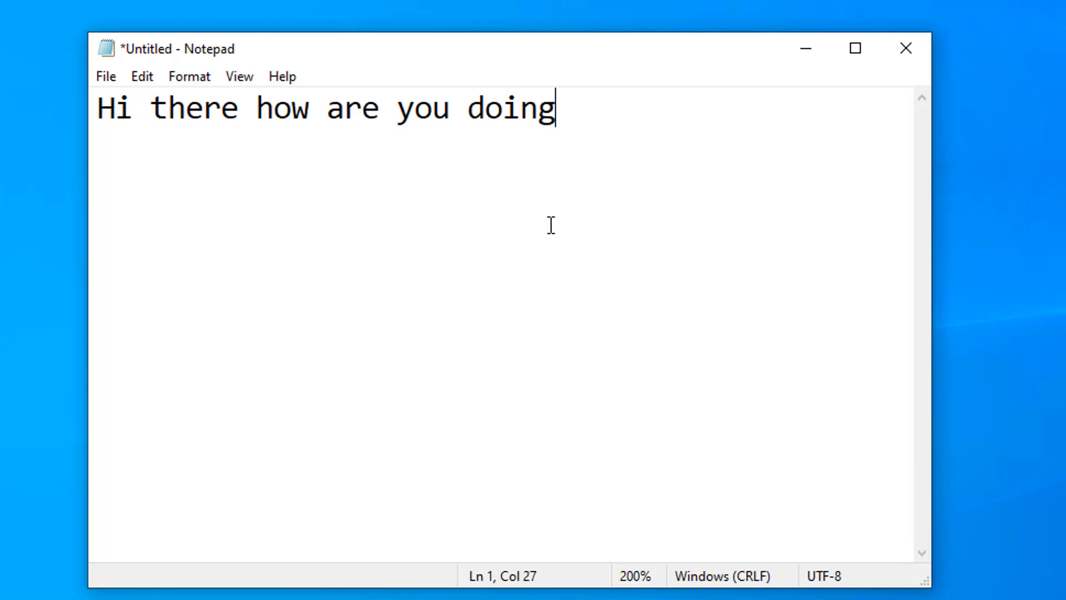
scroll(up, 3)
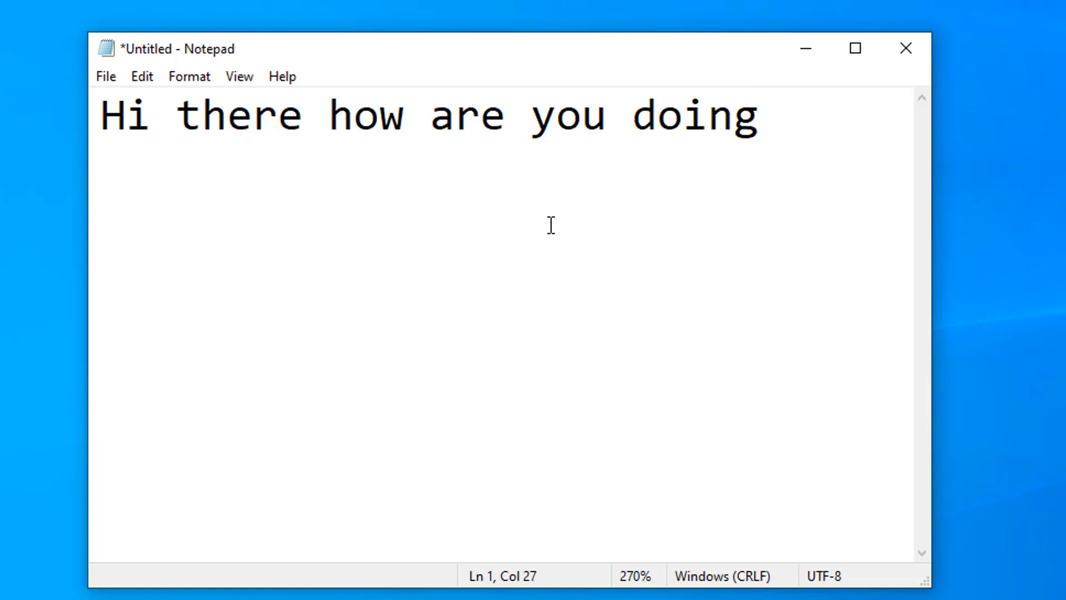
click(758, 116)
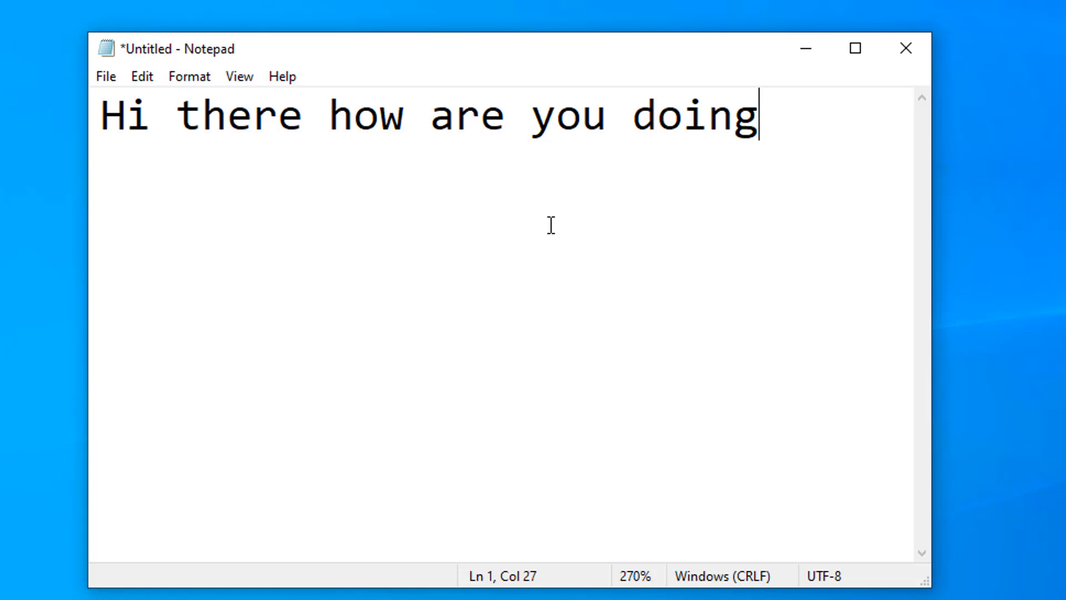
key(ctrl+0)
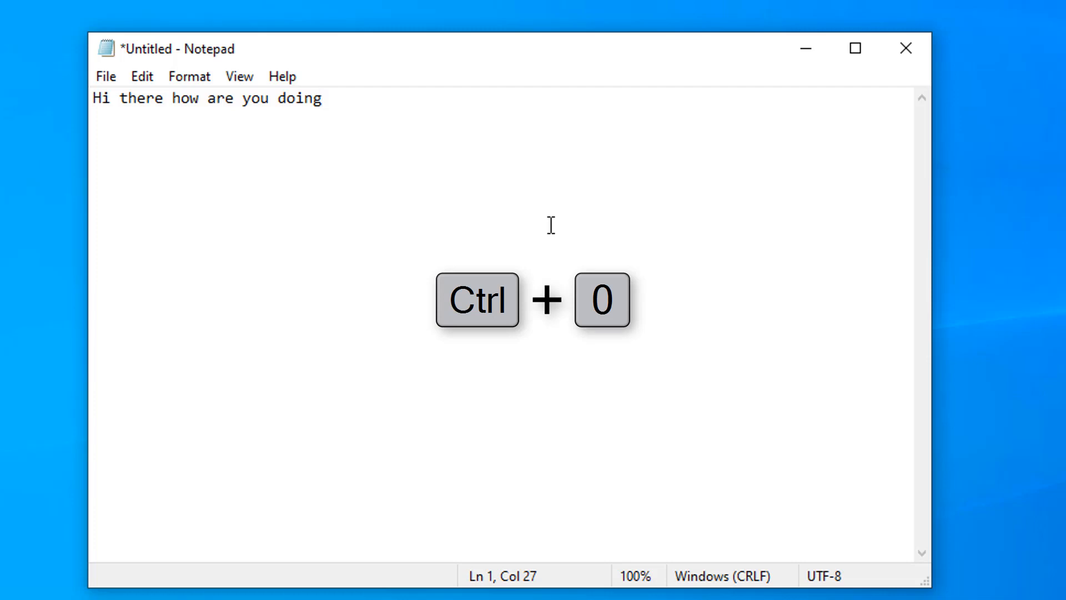
key(ctrl+0)
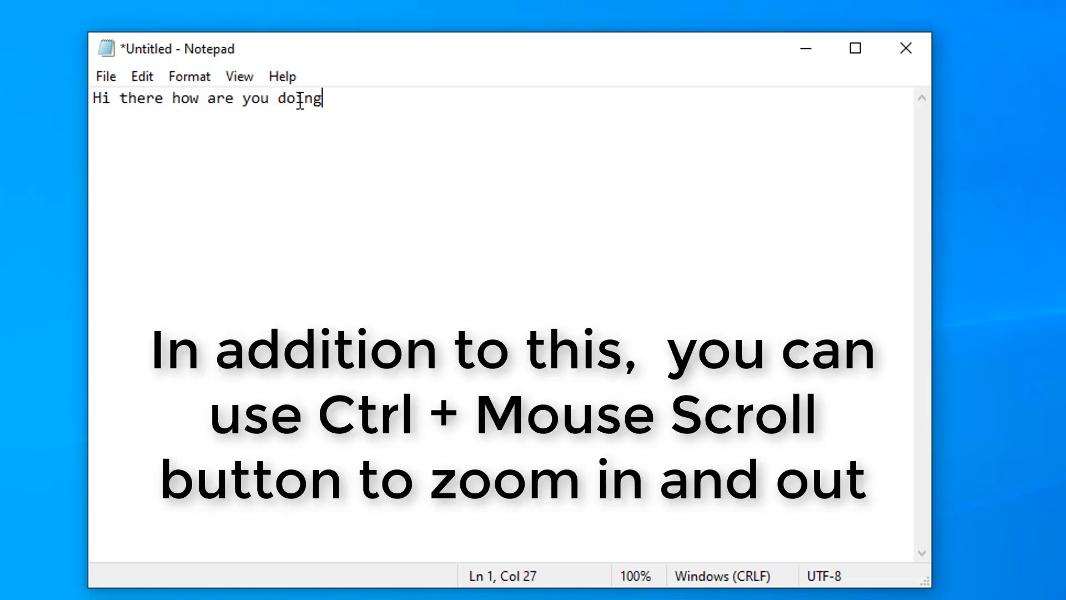
Step: Show About Notepad from Help, reporting Windows 10 Version 1909 (OS Build 18363.900)
click(281, 75)
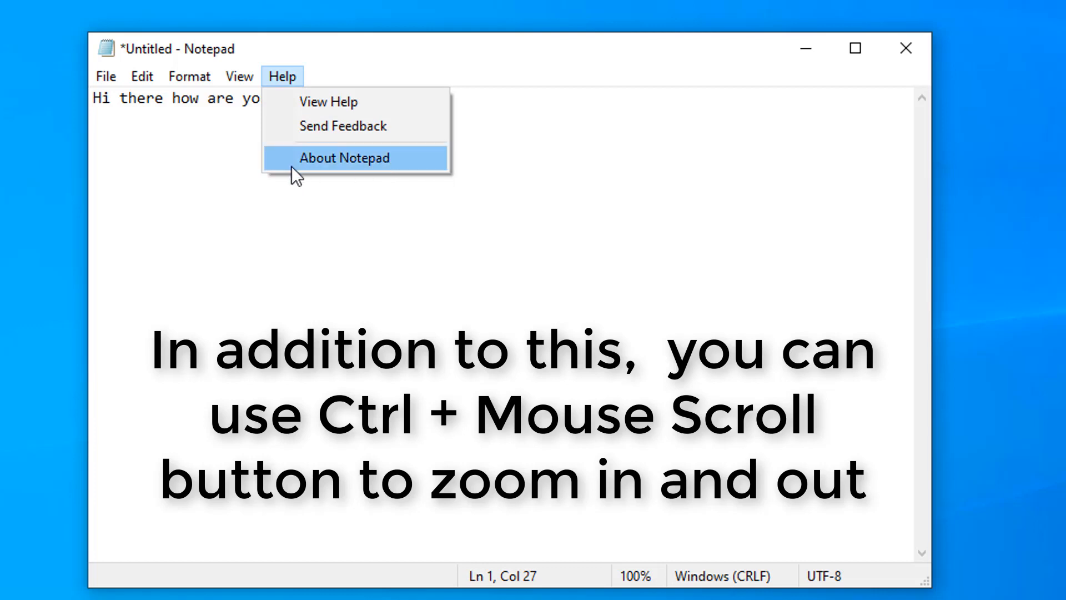
click(344, 157)
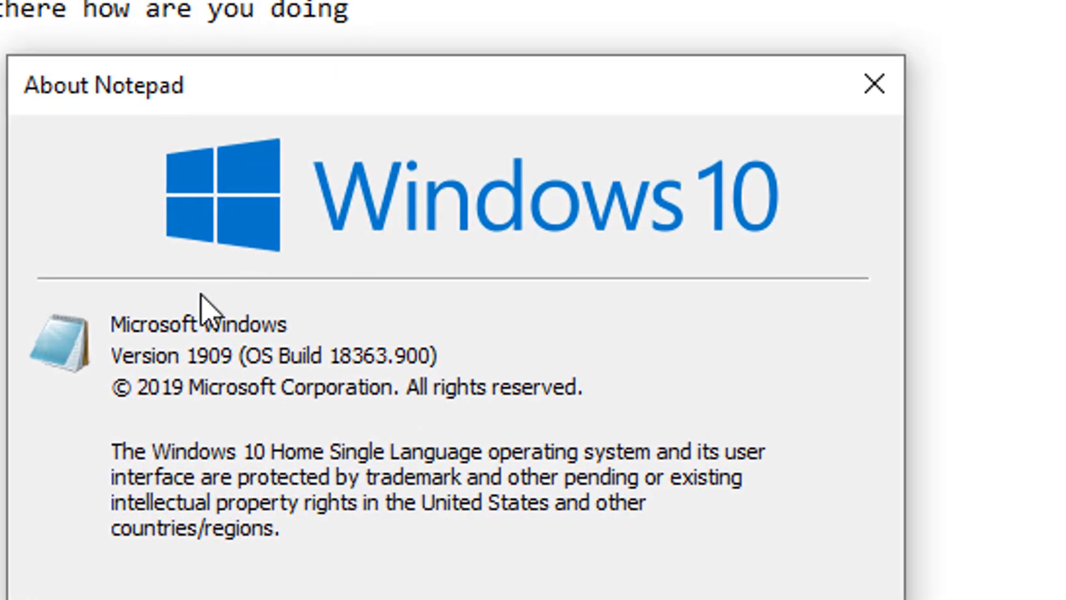
mouse_move(487, 333)
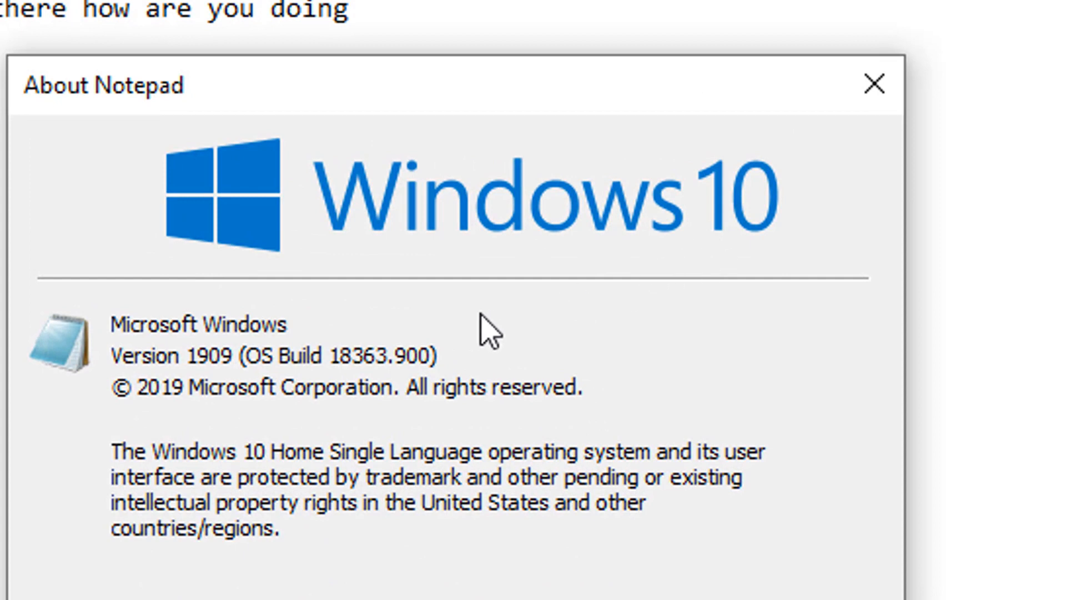
mouse_move(292, 343)
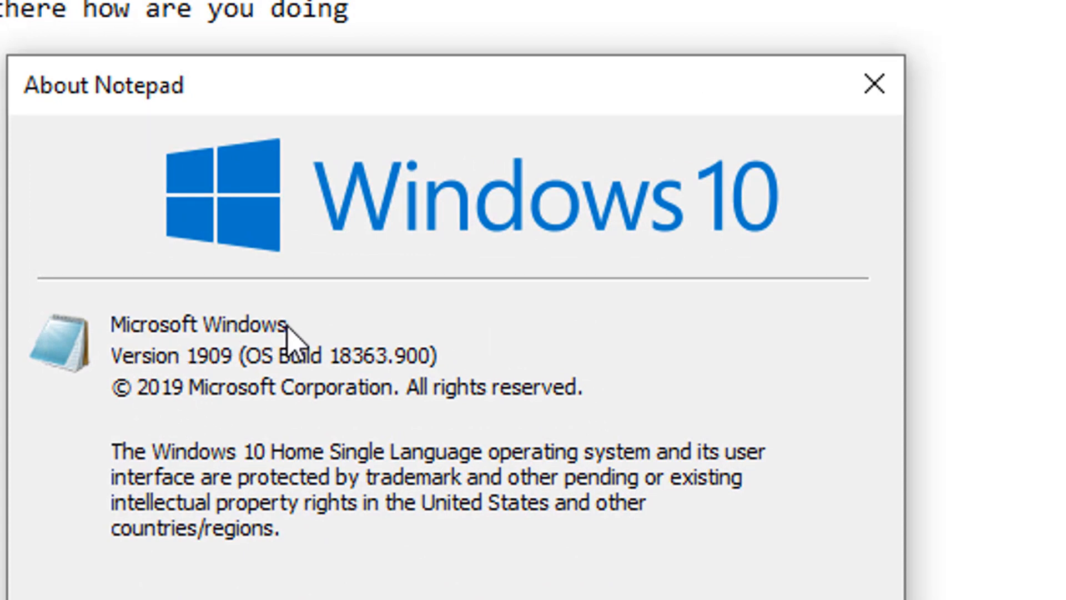
mouse_move(244, 387)
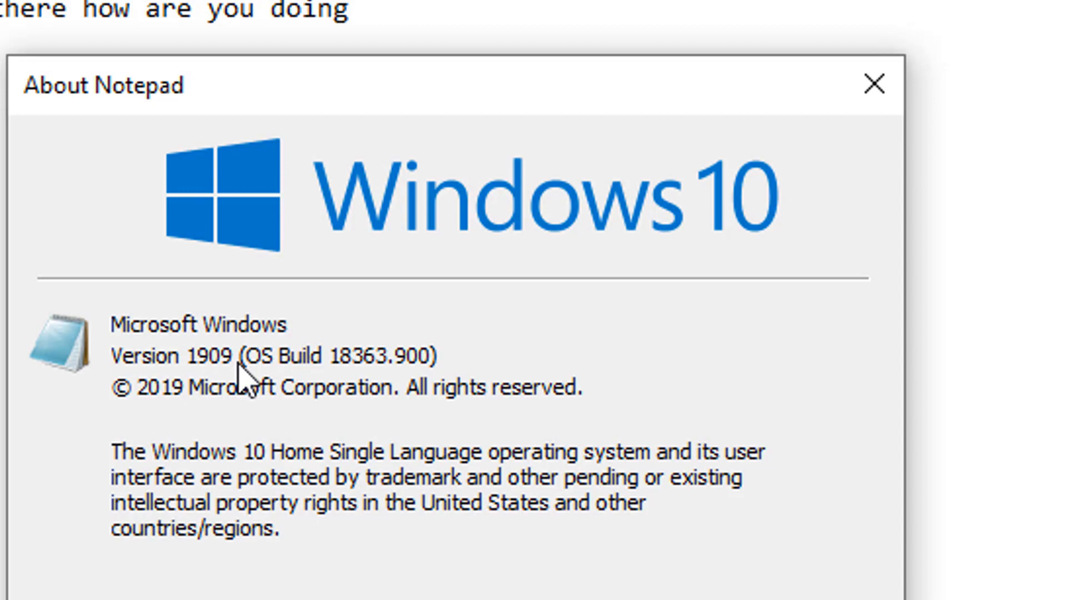
mouse_move(353, 394)
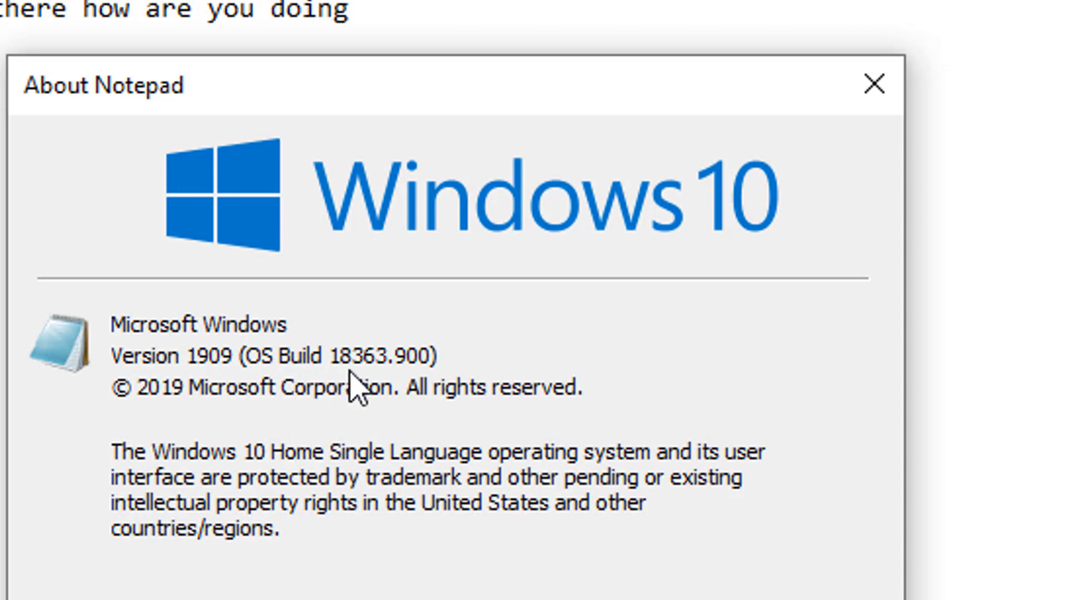
mouse_move(404, 395)
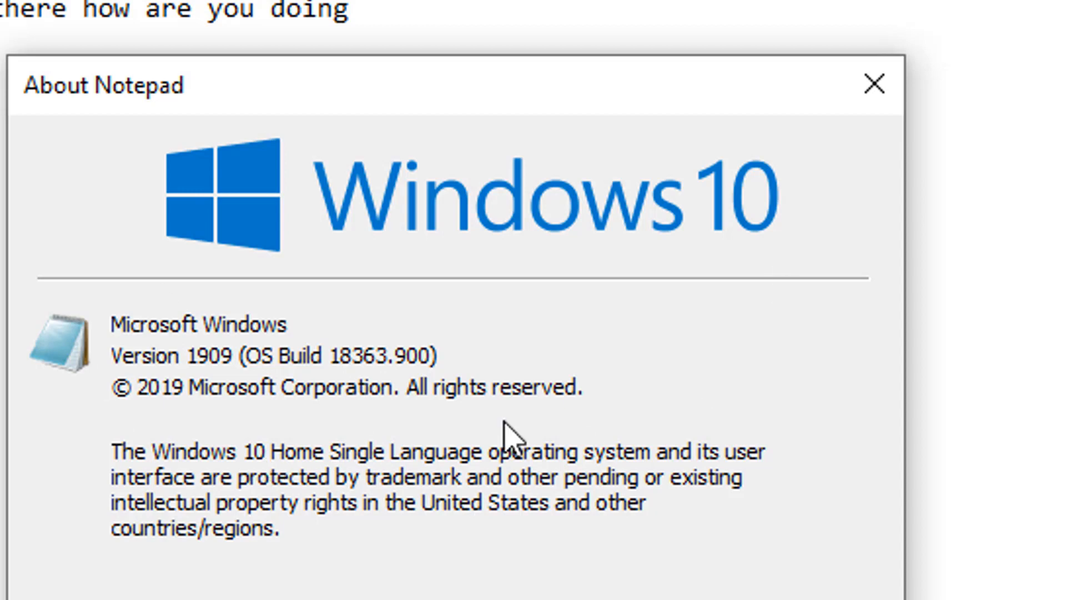
mouse_move(193, 432)
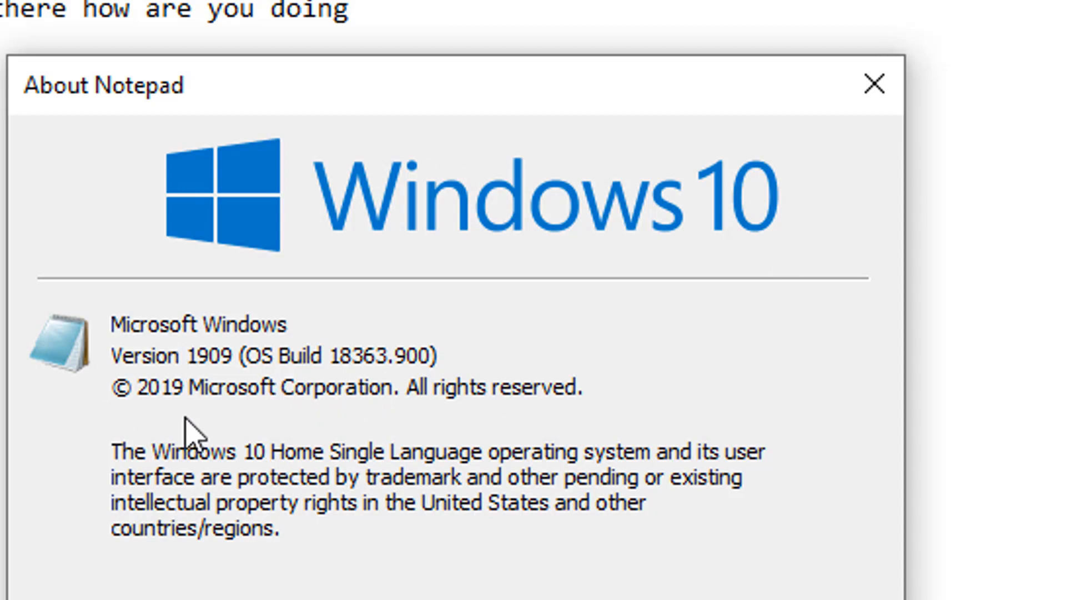
mouse_move(373, 70)
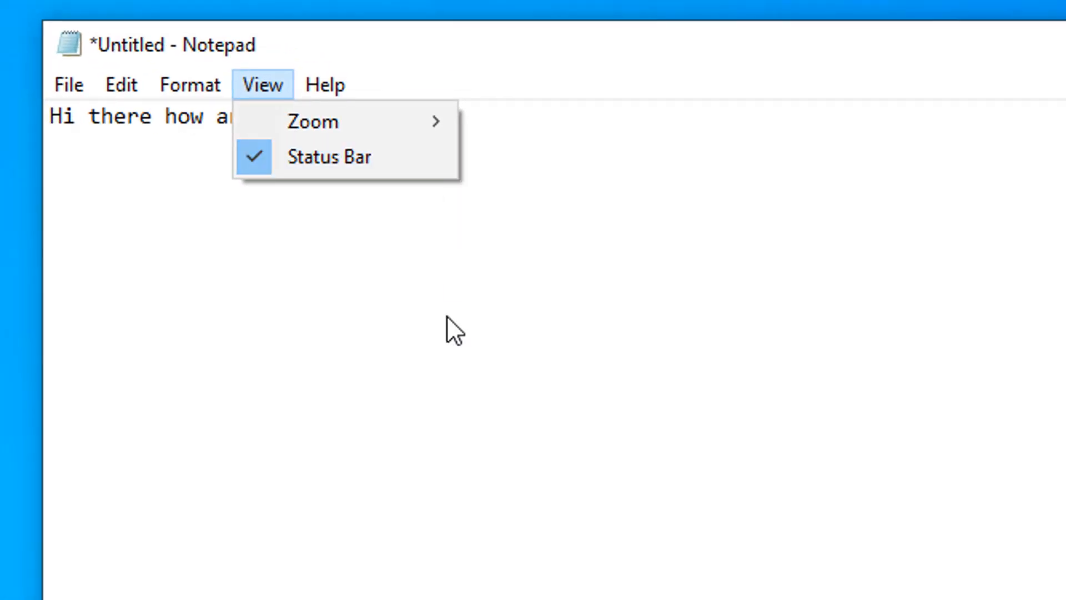
Step: Search the Start menu for 'update' to surface the Check for updates setting
click(452, 323)
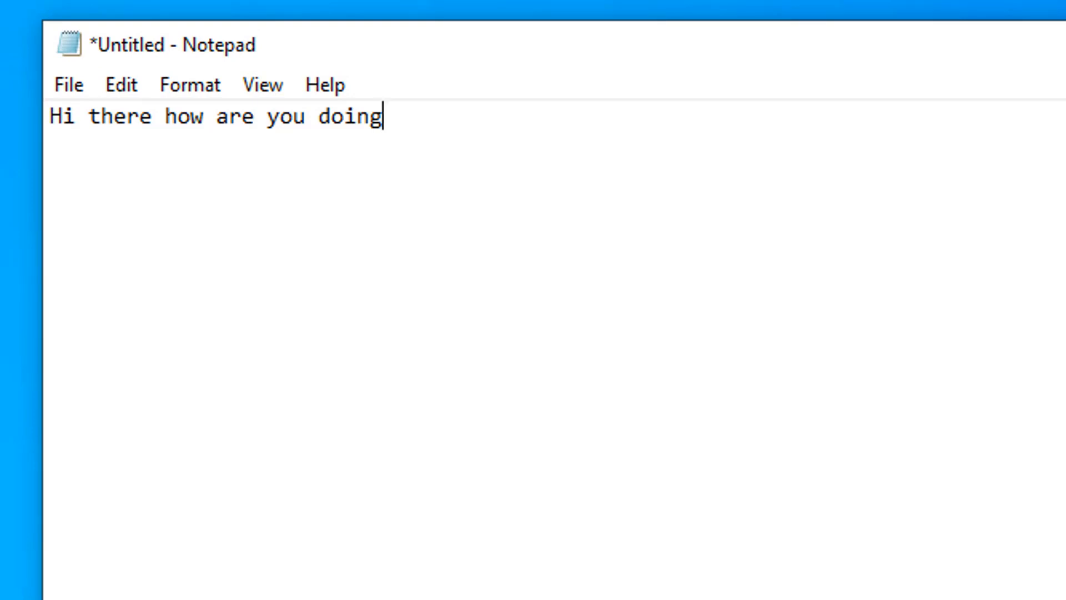
click(46, 572)
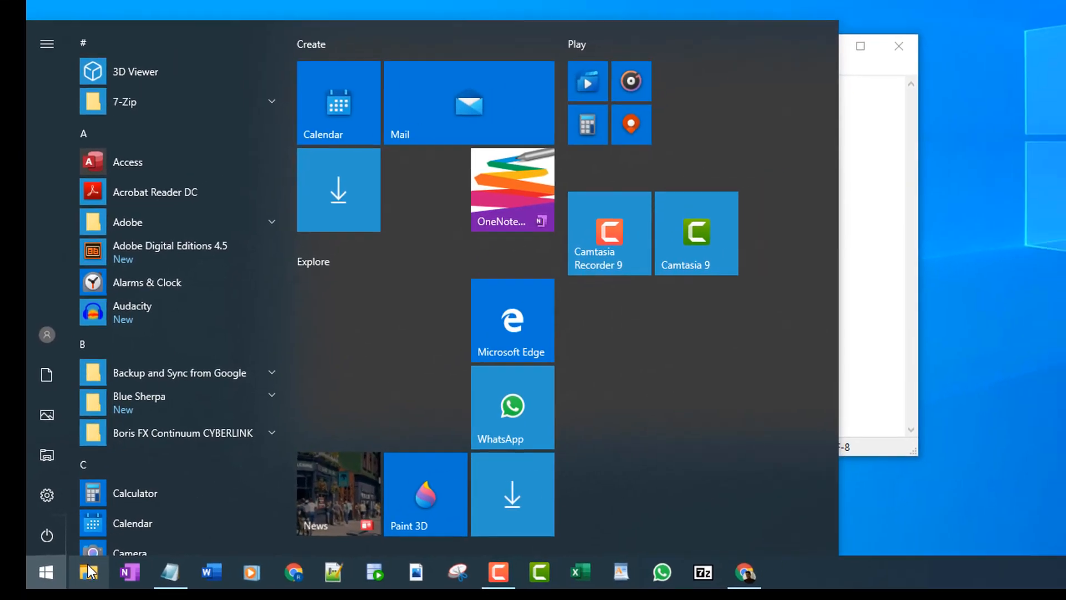
text(update)
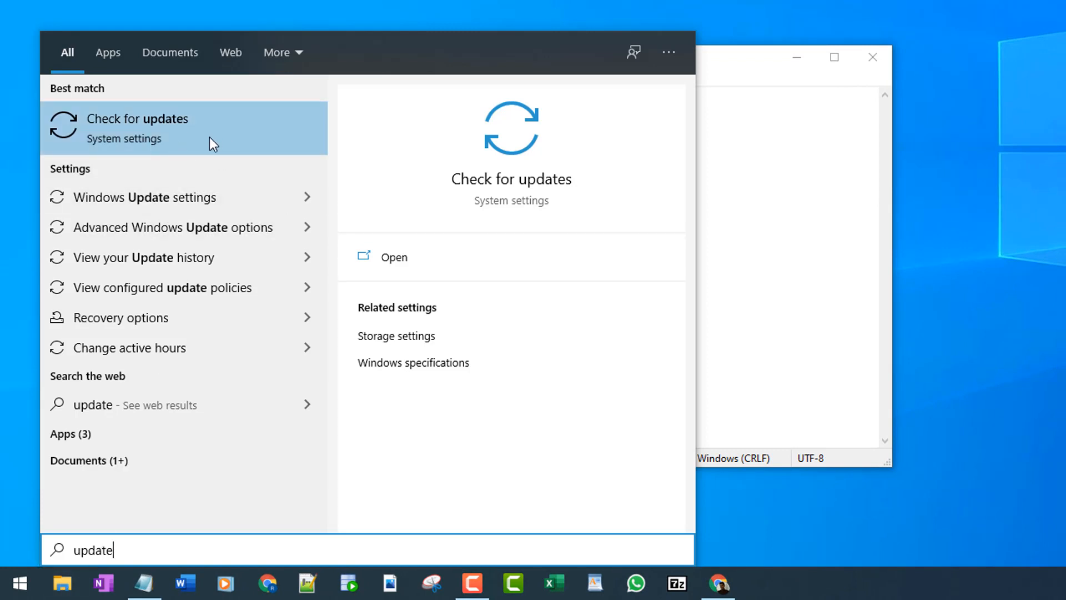
mouse_move(224, 137)
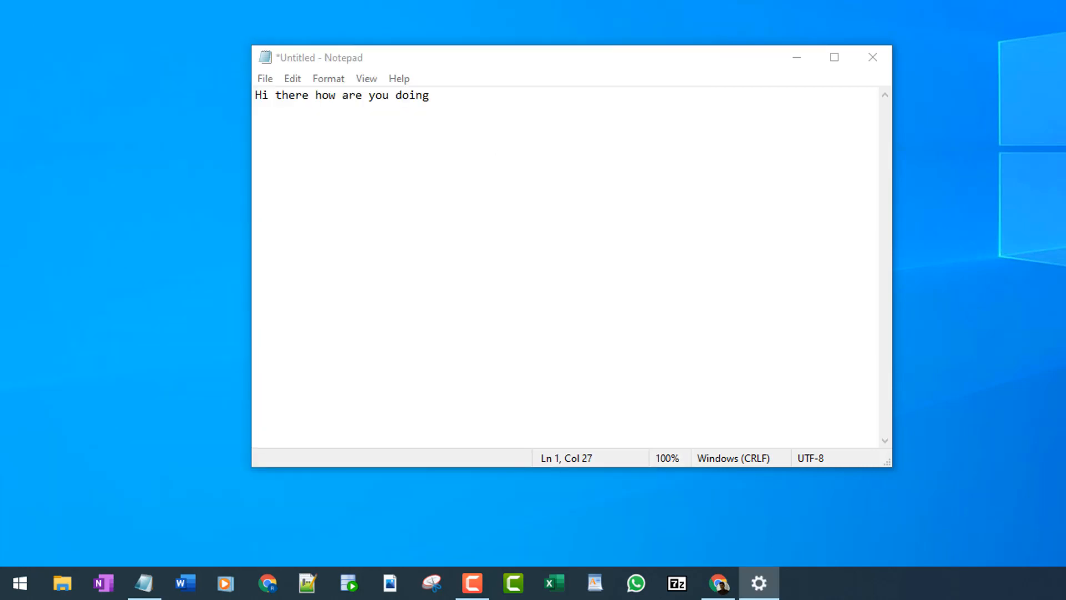
Step: Run Check for updates on the Windows Update page, starting the Defender intelligence update
click(759, 583)
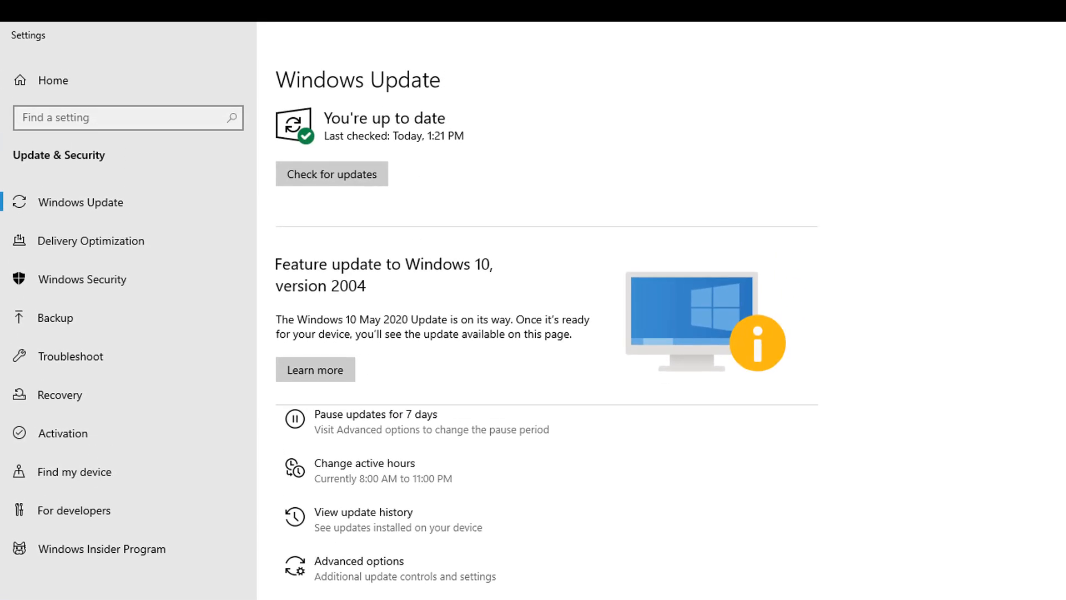
mouse_move(261, 283)
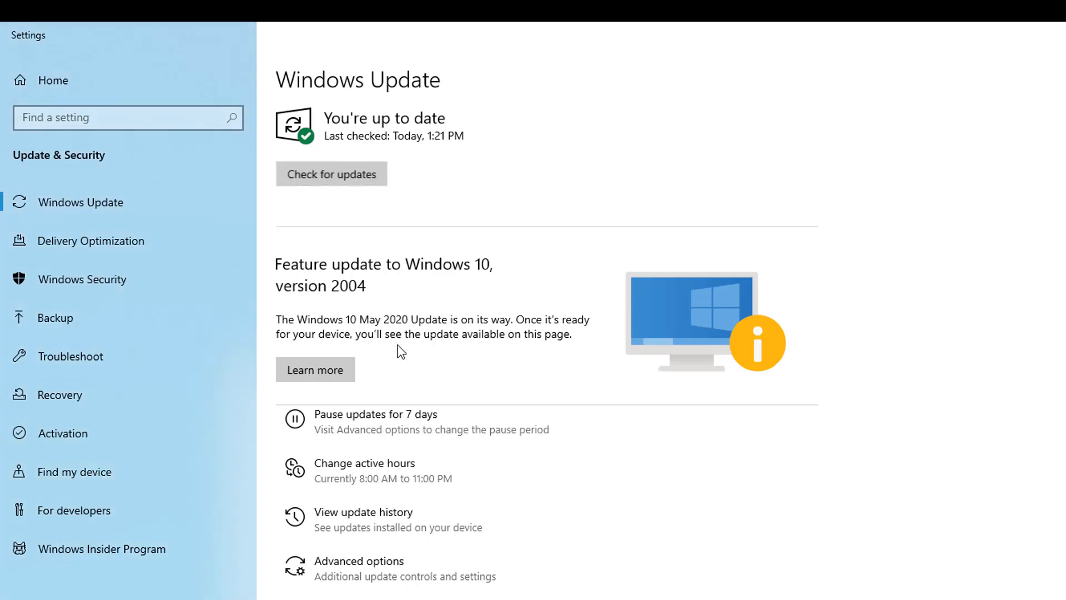
click(331, 173)
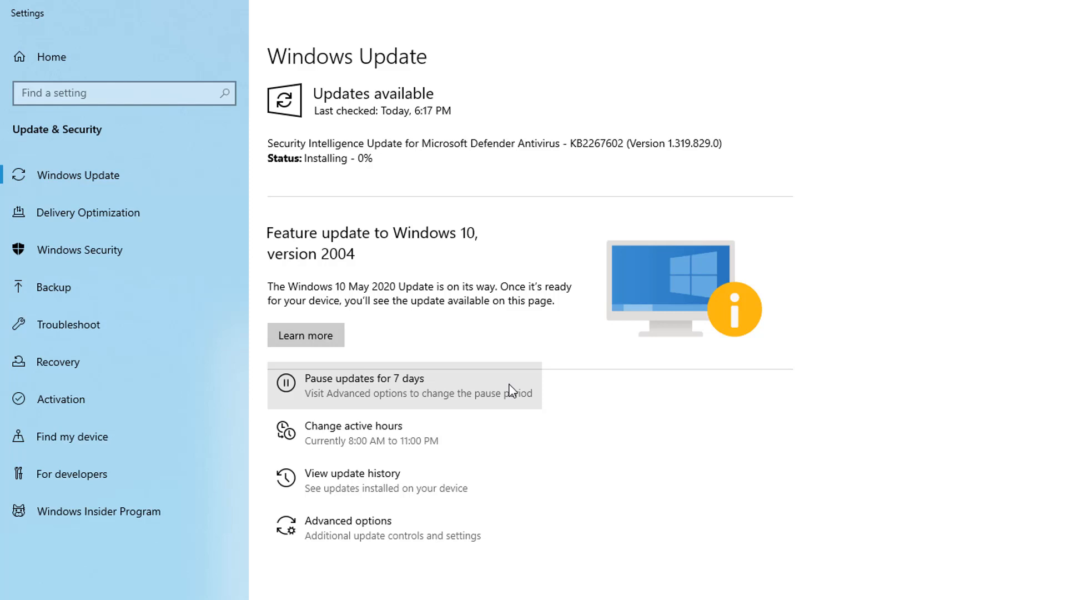
mouse_move(503, 433)
text(Hi there how are you doing)
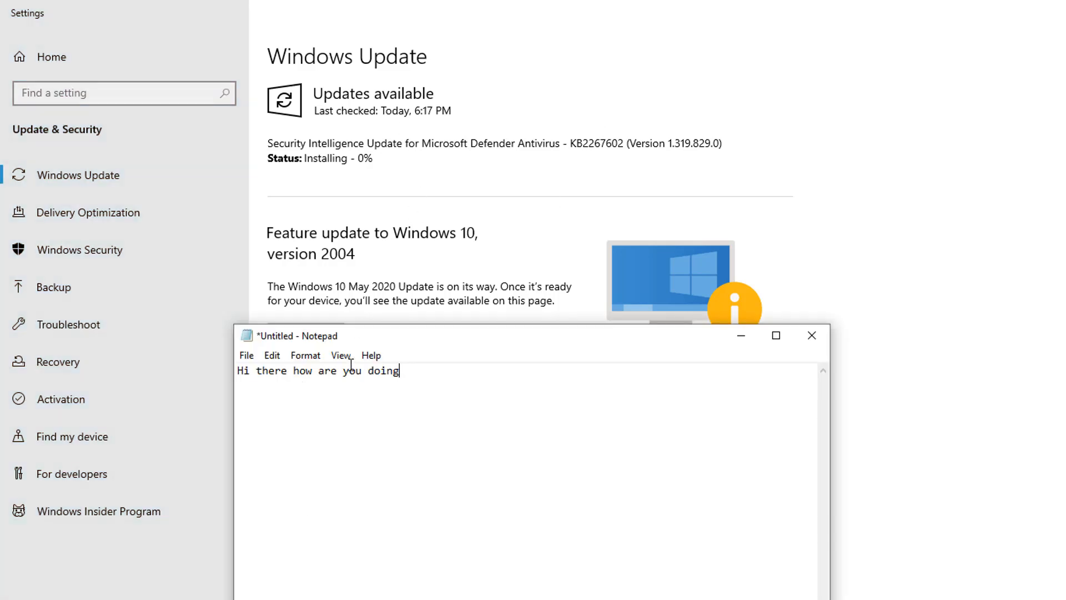
click(339, 354)
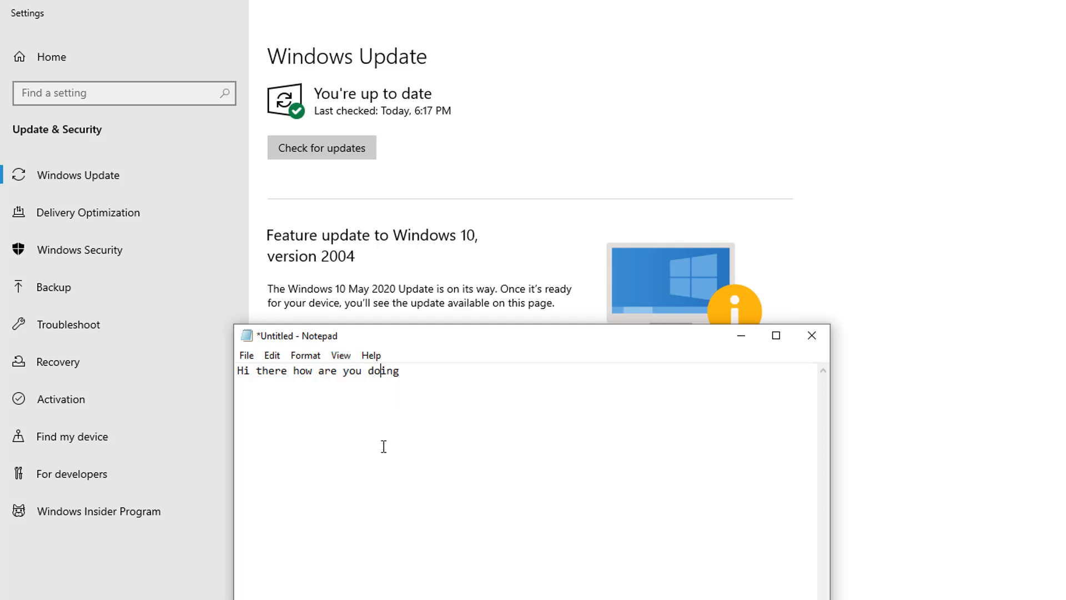
text(g)
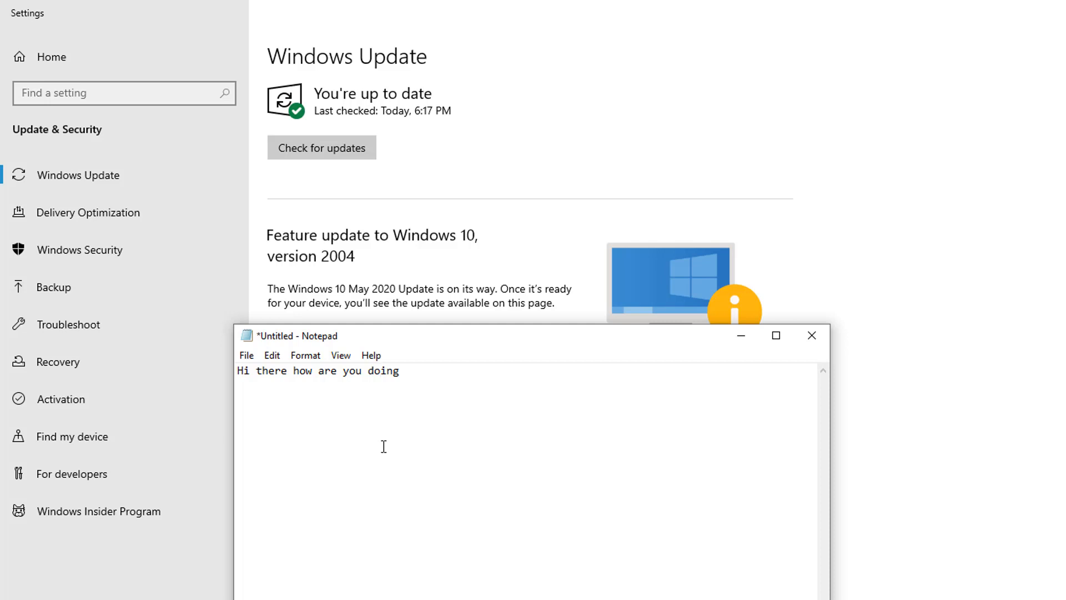
click(379, 370)
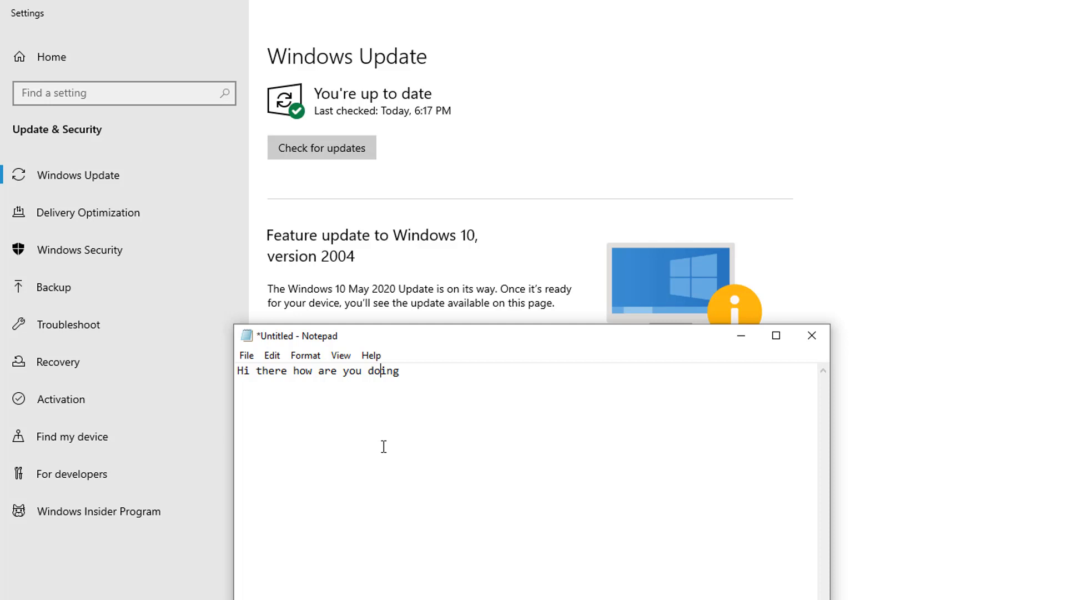